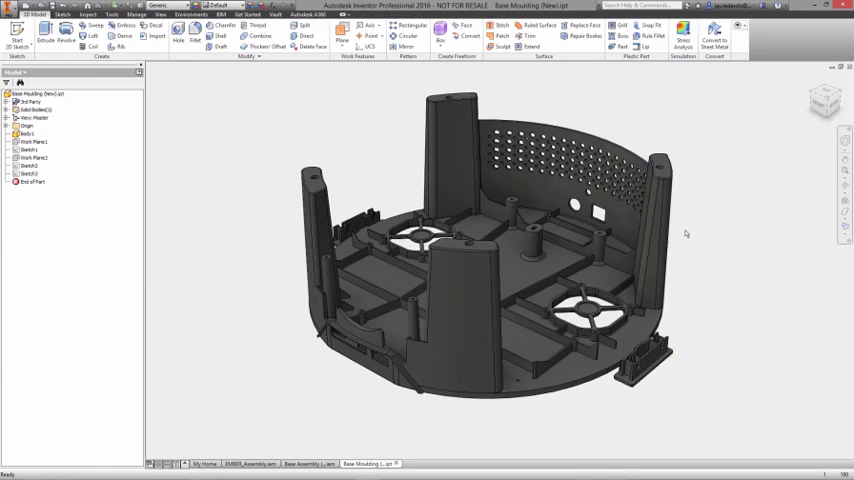
Build the tall freeform box post in the corner of the base moulding.
click(27, 150)
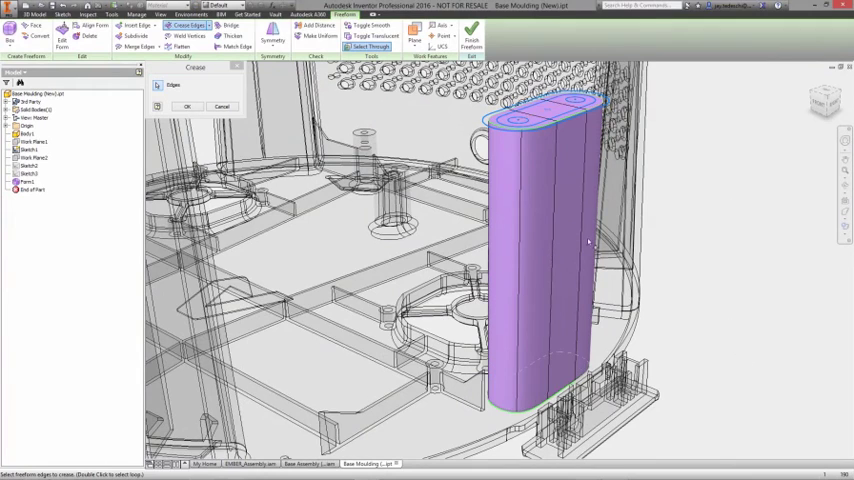
Finish the freeform edit so the creased post becomes a solid body.
right_click(590, 245)
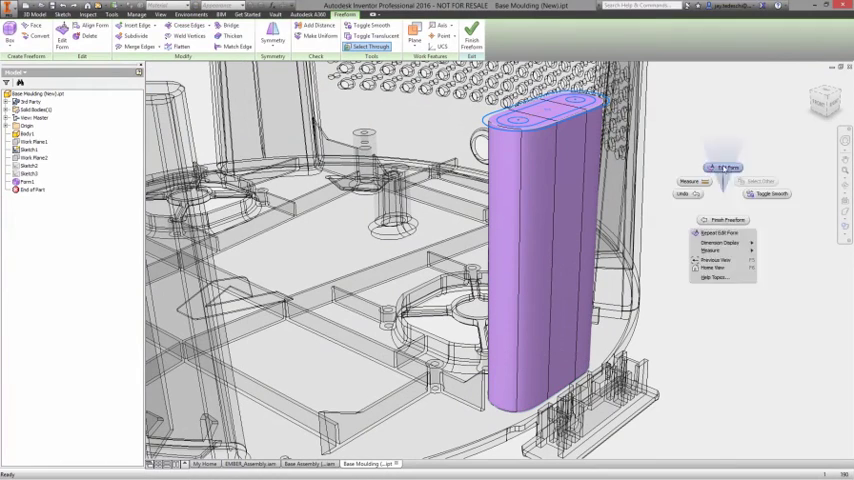
click(722, 233)
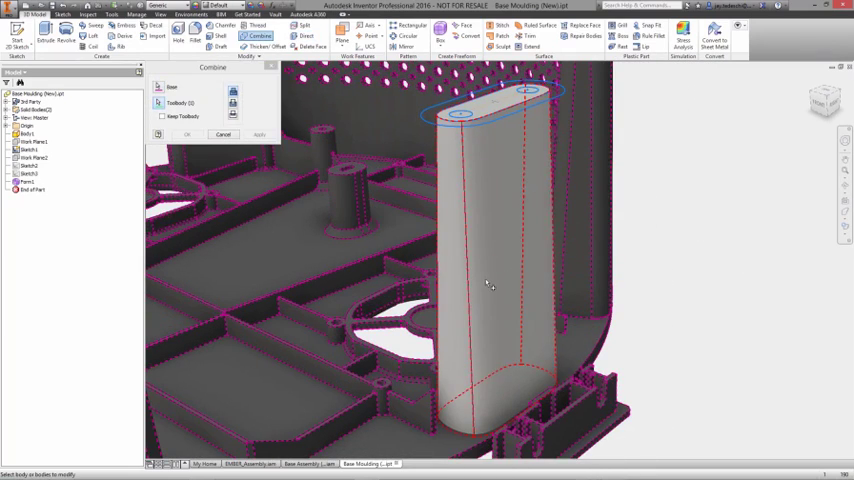
Confirm Combine1, merging the post into the base moulding.
click(187, 134)
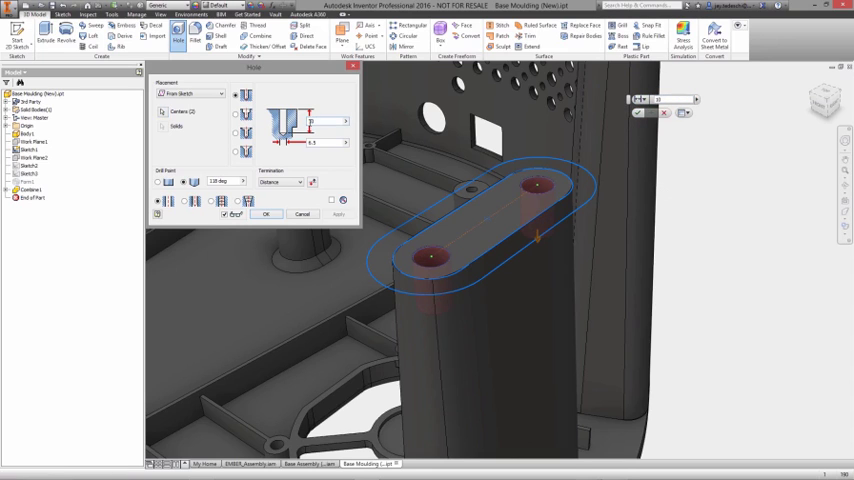
Confirm Hole1, placing the two holes in the post's top face.
click(266, 214)
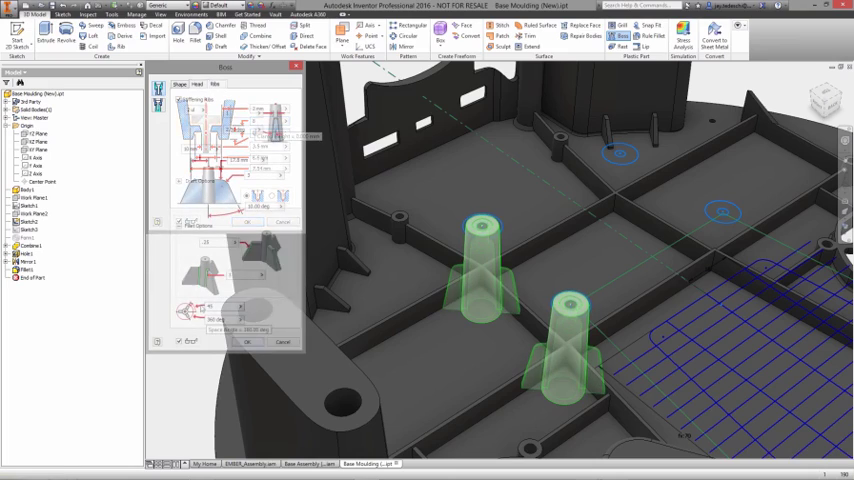
Finish the ribbed bosses on the base floor.
click(247, 342)
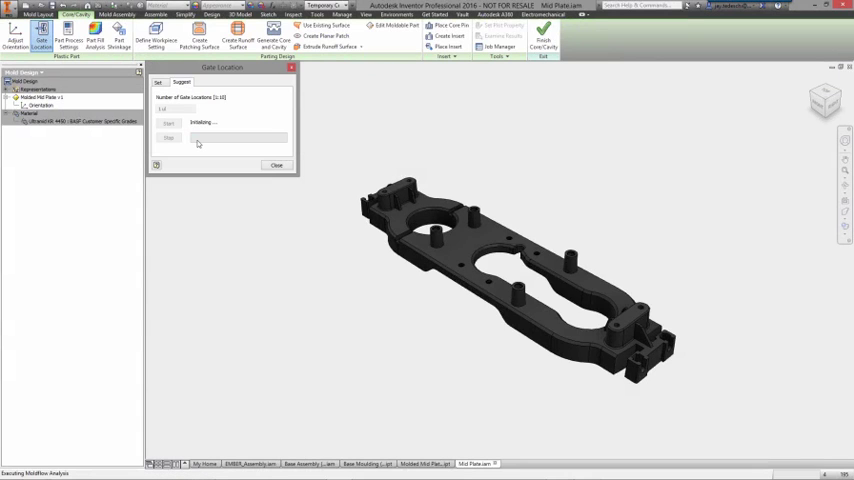
Show gate-location results and generate the suggested molding window summary.
click(277, 165)
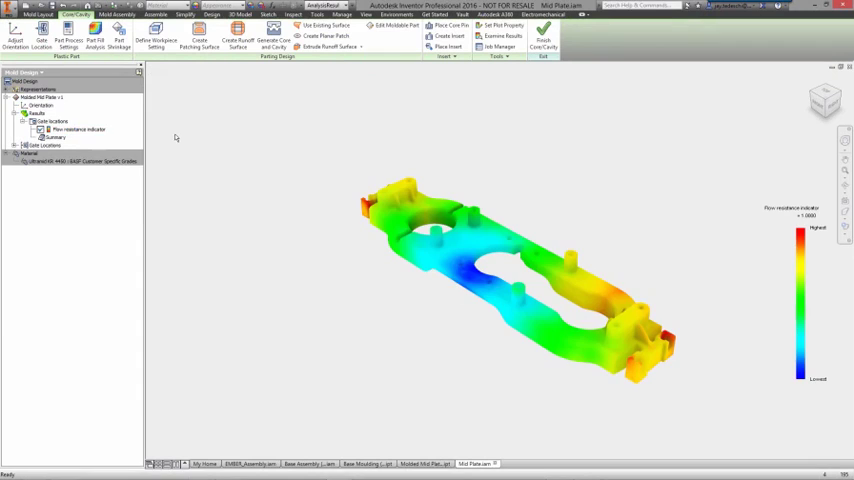
click(68, 38)
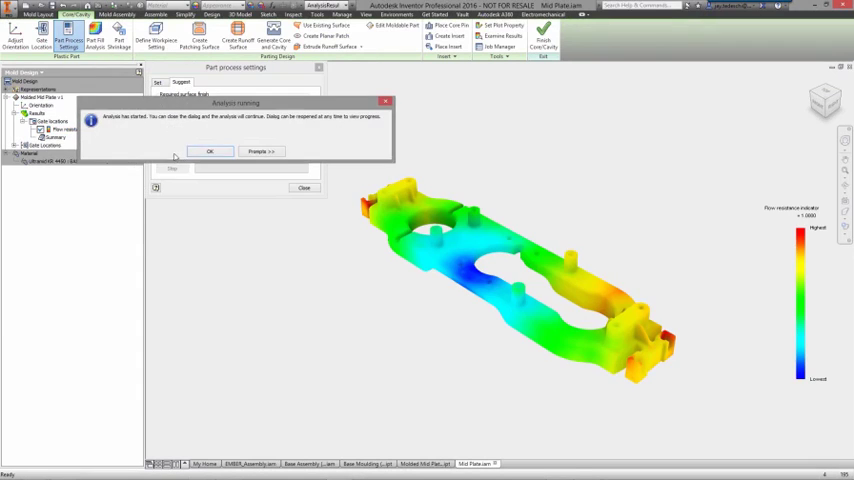
click(210, 151)
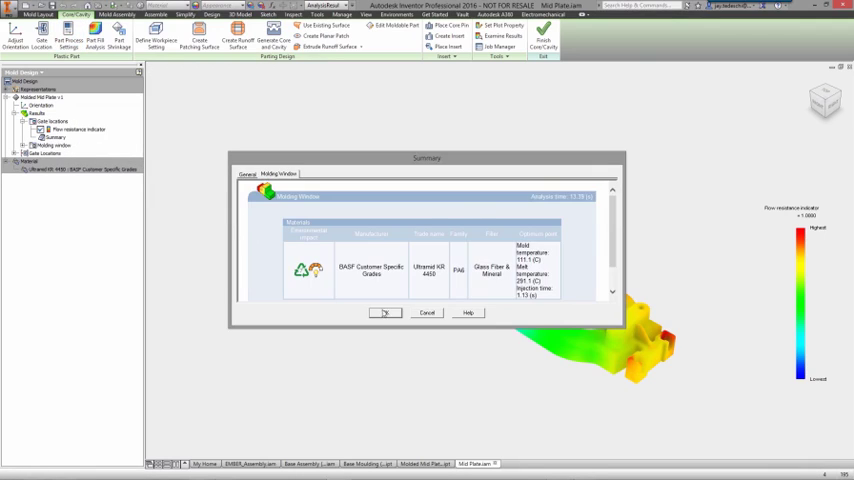
click(386, 312)
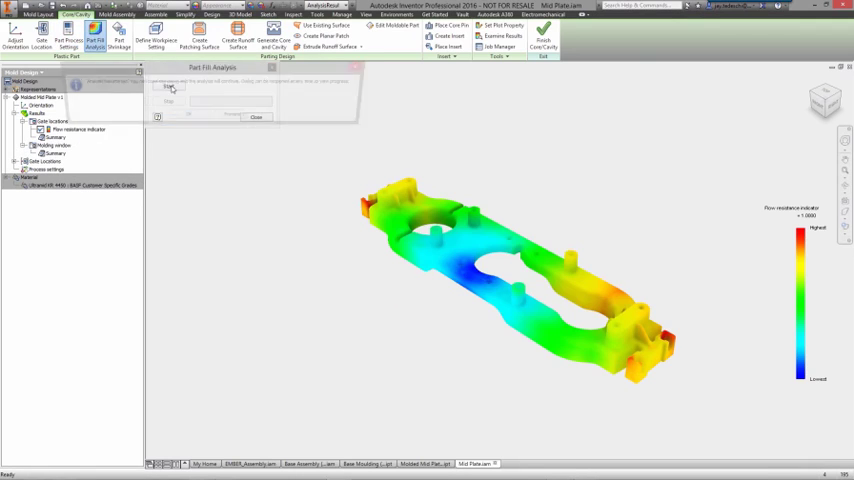
Run the part fill analysis and display Confidence of fill and Quality prediction results.
click(170, 88)
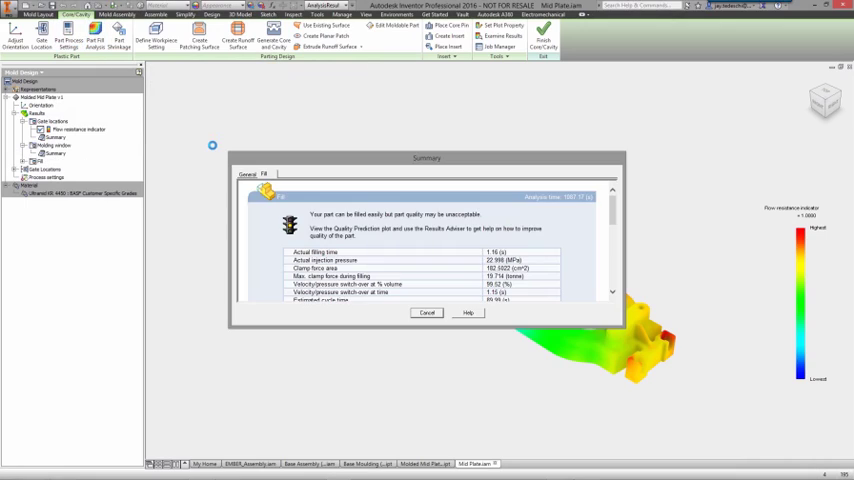
click(426, 312)
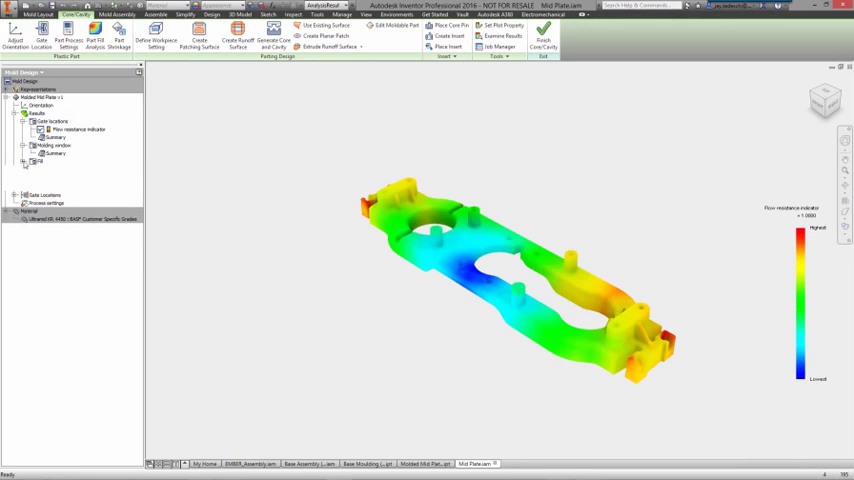
click(26, 162)
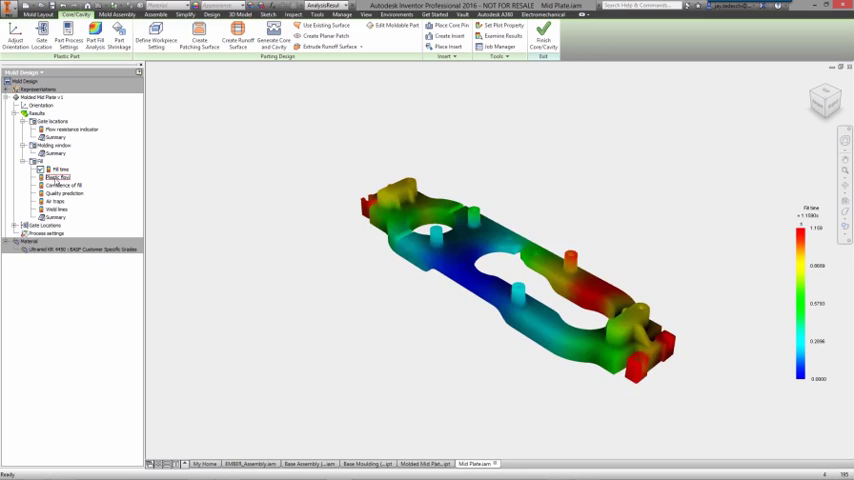
click(63, 186)
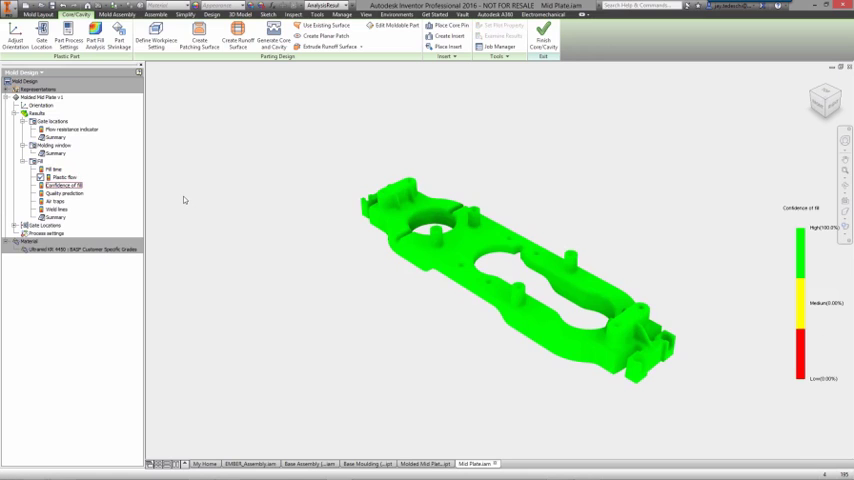
click(69, 193)
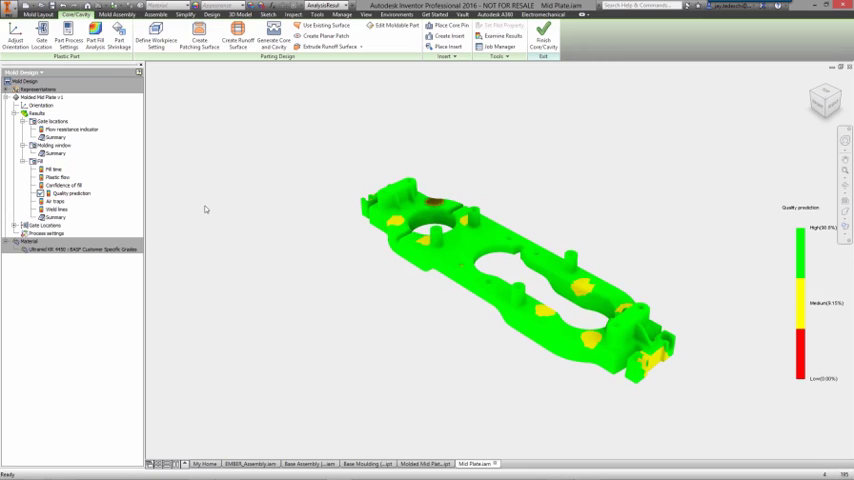